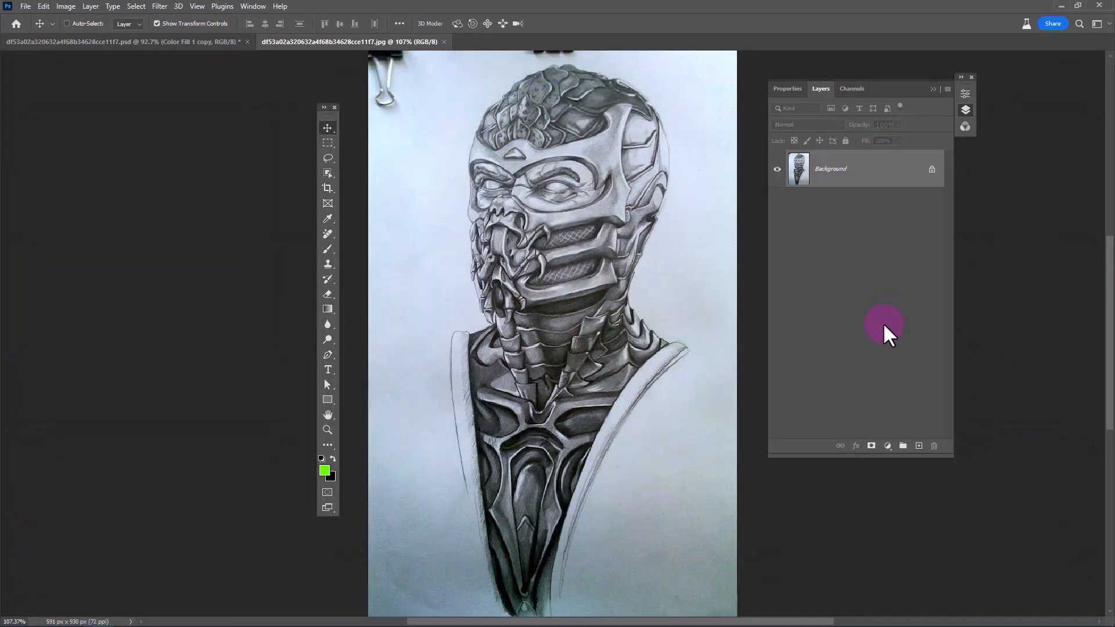
# Add a Levels adjustment layer above the pencil drawing
pyautogui.click(887, 446)
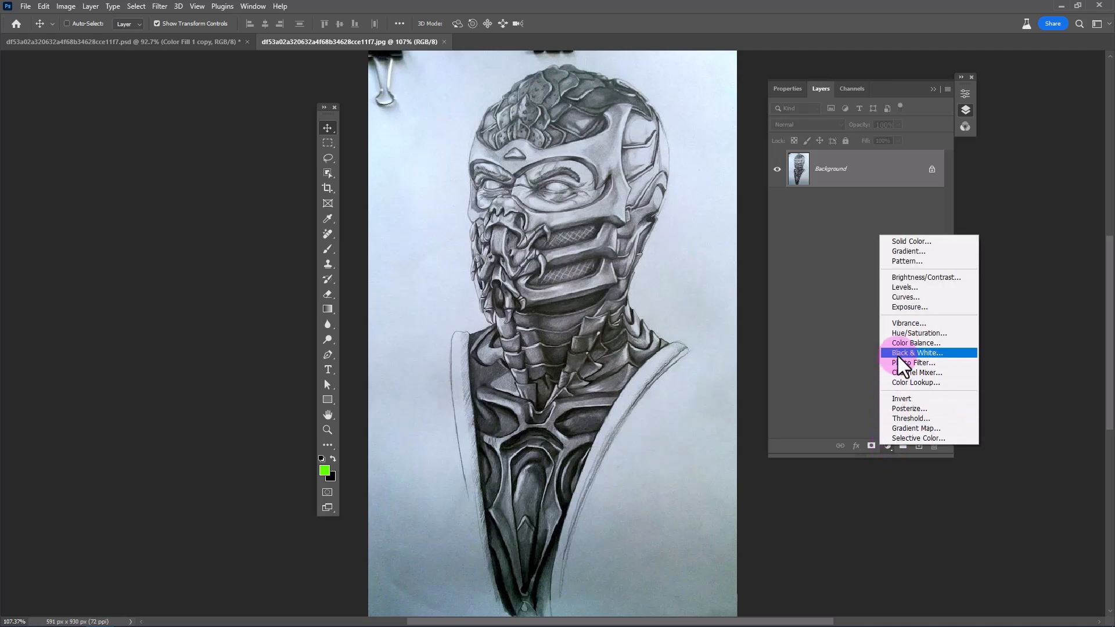
pyautogui.click(905, 286)
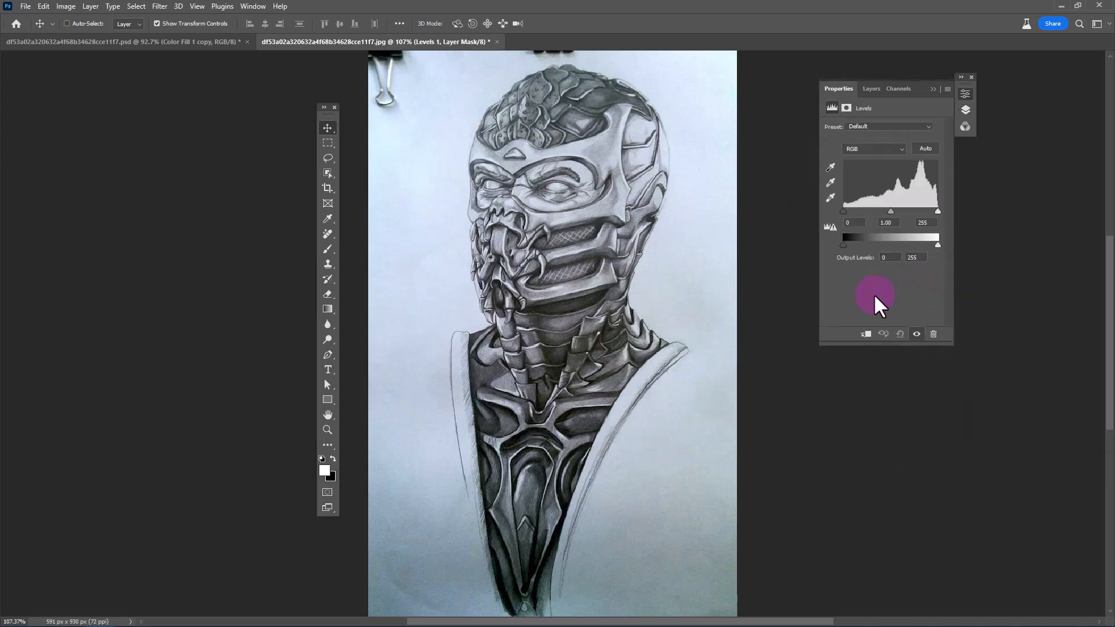
pyautogui.moveTo(929, 242)
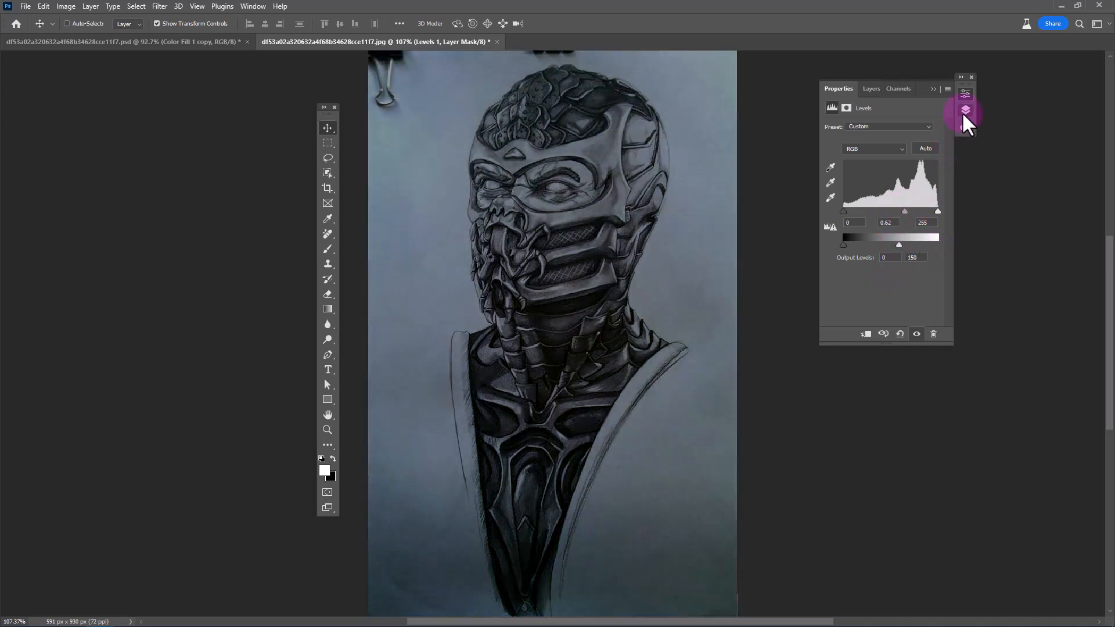
# Add a neon green (60ff00) Solid Color fill layer and target its mask for inverting
pyautogui.click(888, 446)
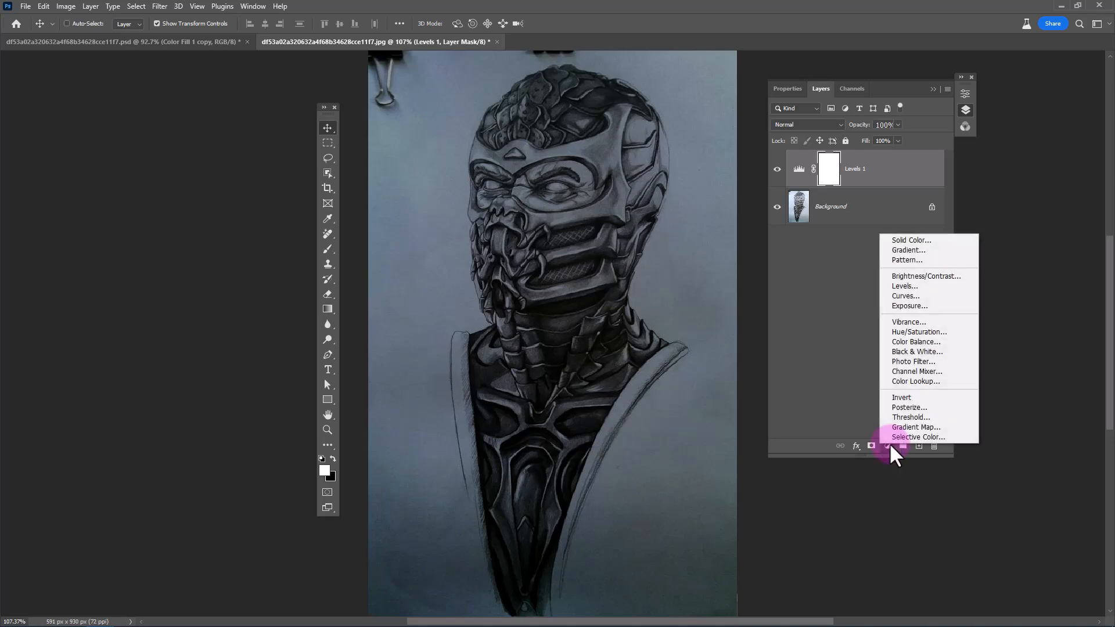
pyautogui.click(911, 240)
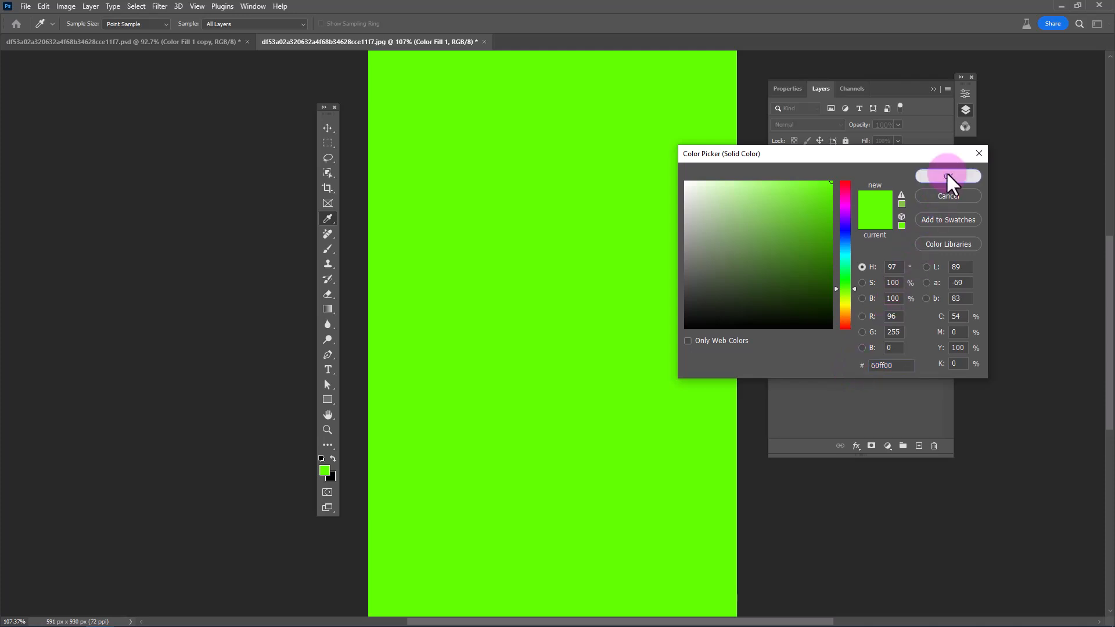
pyautogui.click(948, 176)
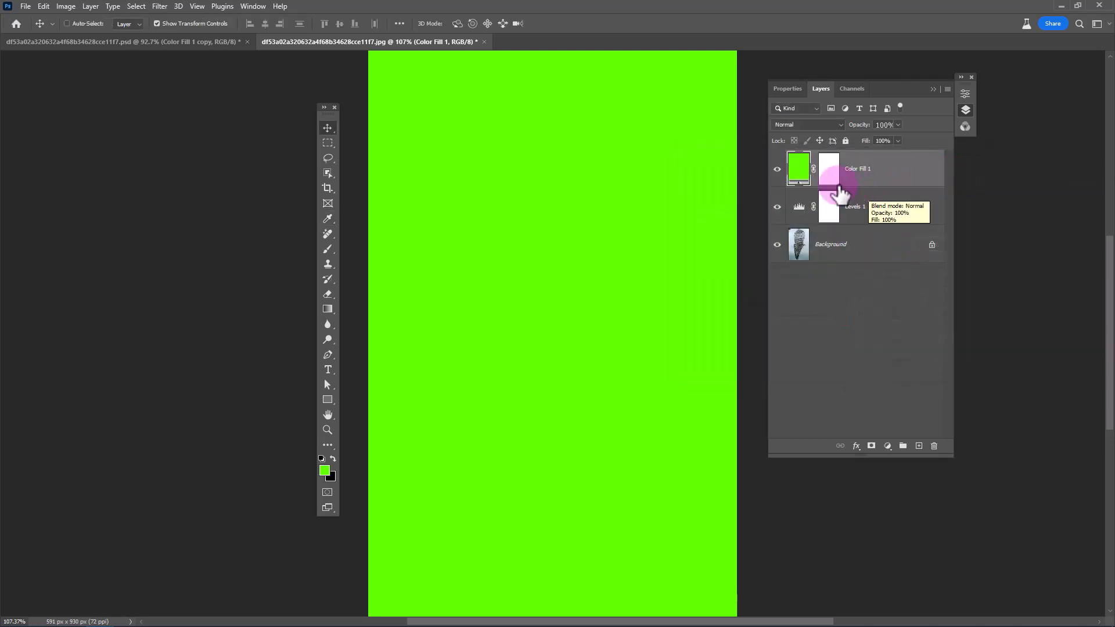
pyautogui.click(829, 169)
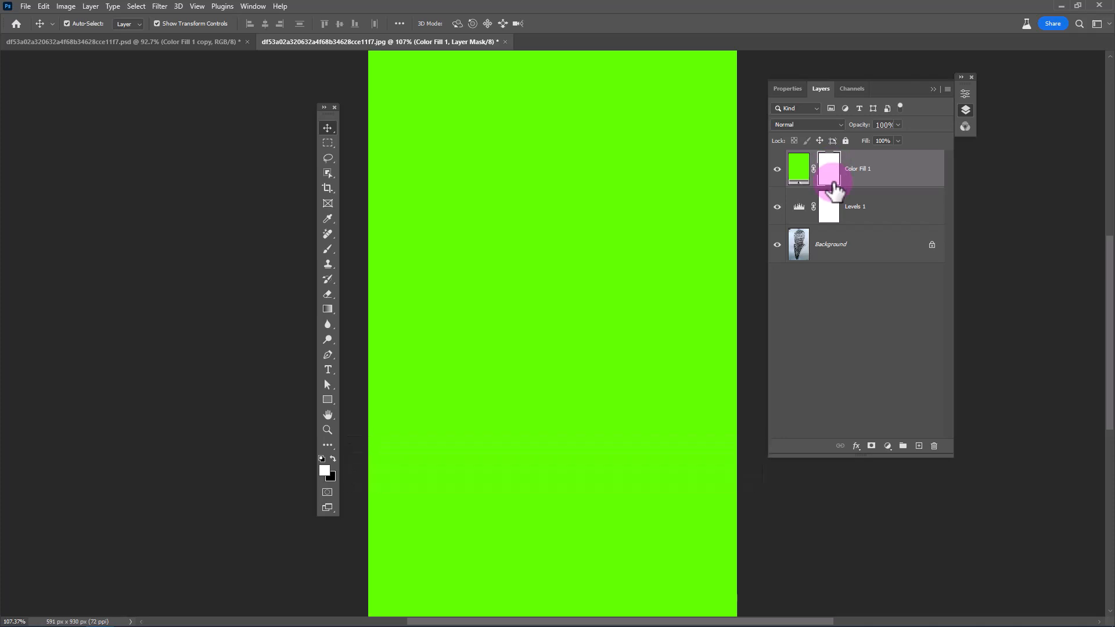
pyautogui.click(829, 168)
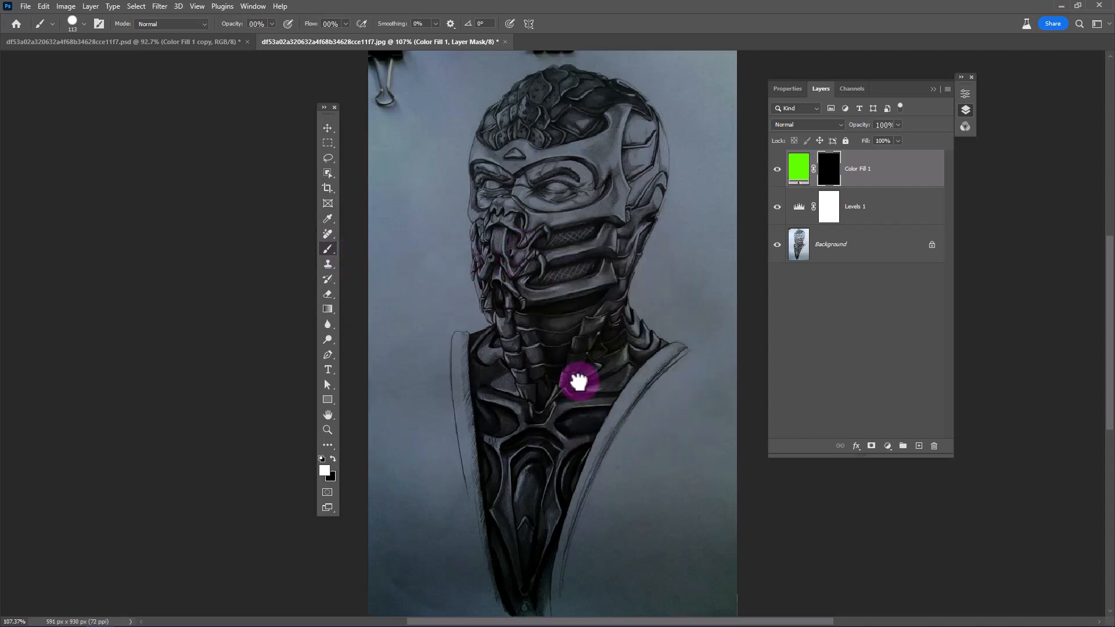
# Paint white on the Color Fill 1 mask over the eyes and mouth grille
pyautogui.scroll(3)
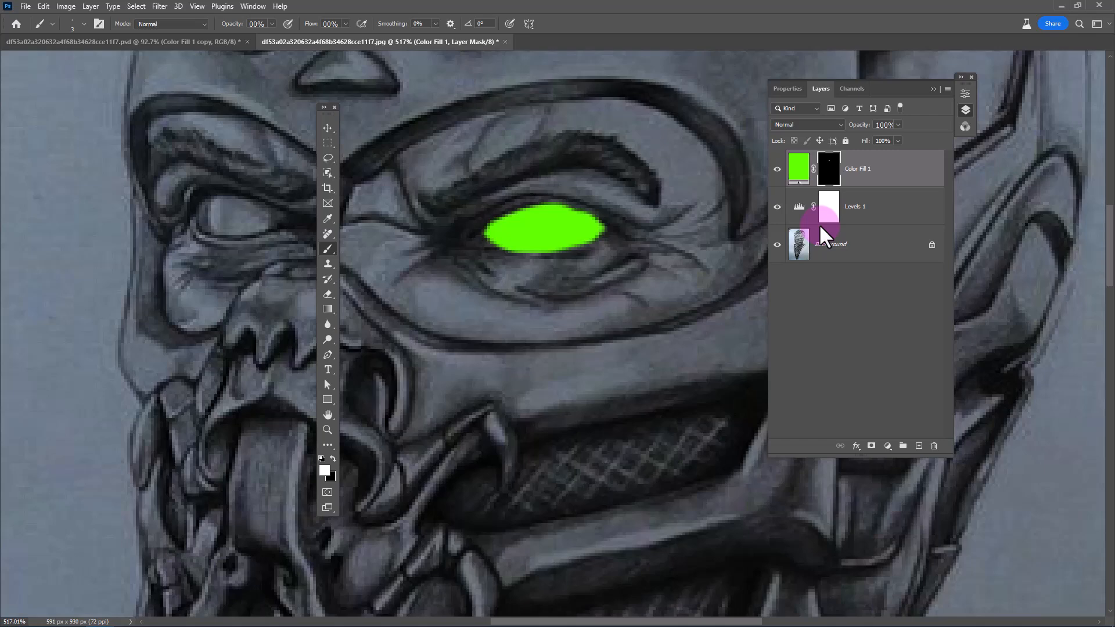
pyautogui.doubleClick(798, 169)
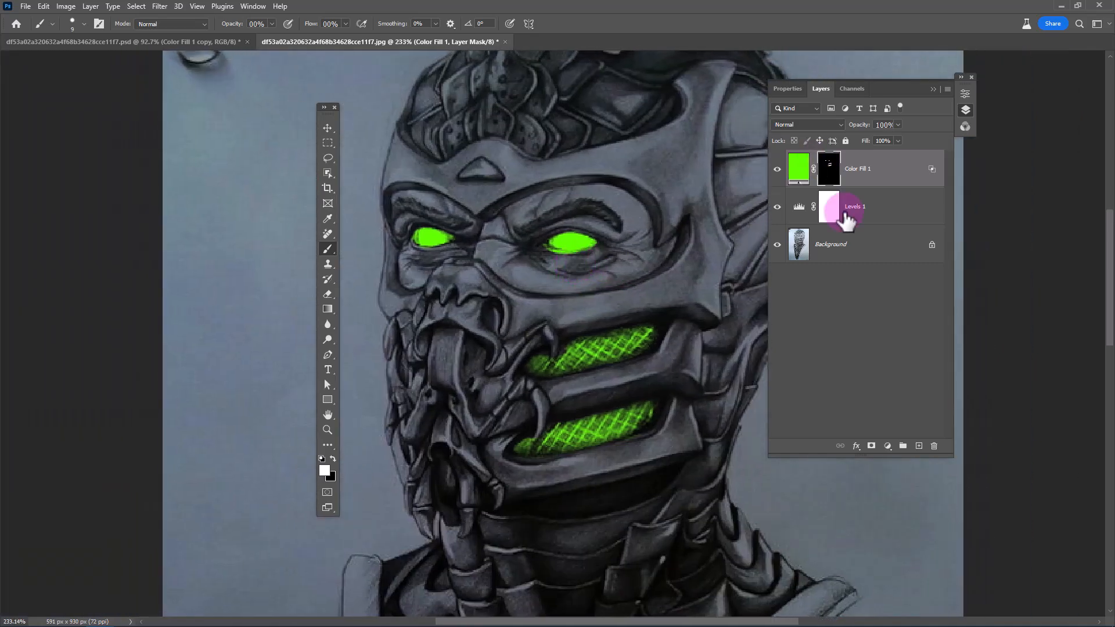
# Add an Exposure adjustment at +2.25 clipped to Color Fill 1
pyautogui.click(886, 446)
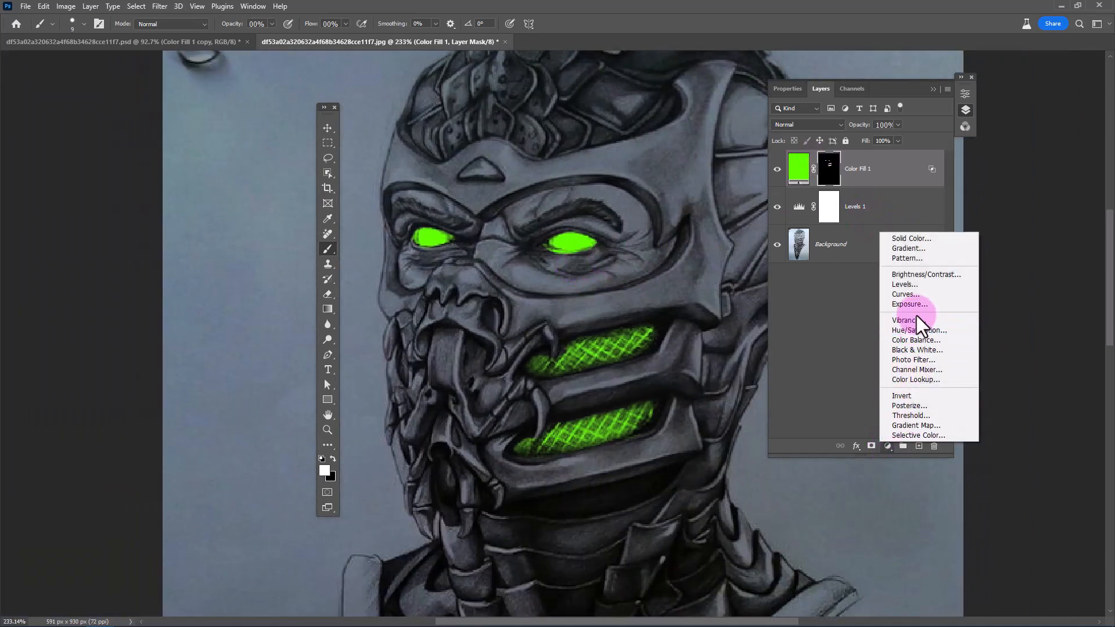
pyautogui.click(909, 304)
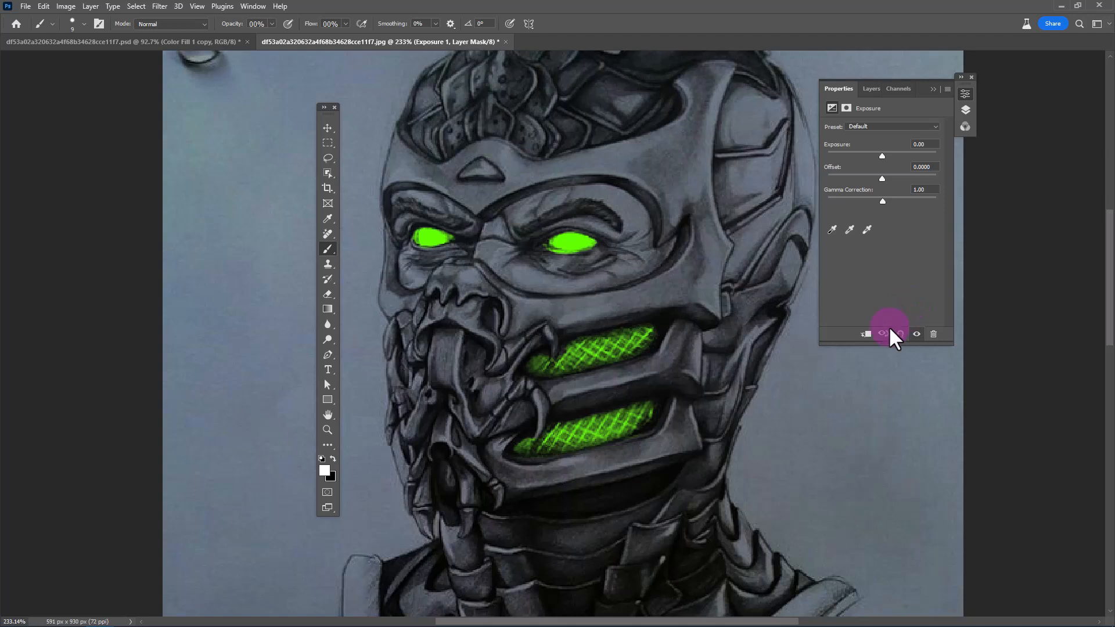
pyautogui.moveTo(891, 171)
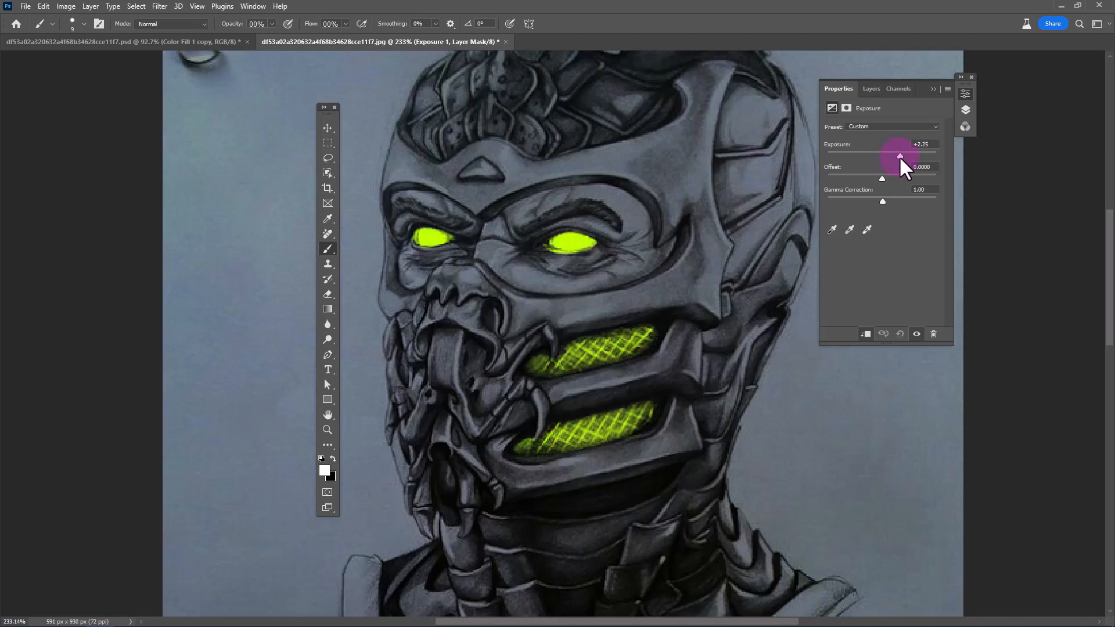
pyautogui.click(820, 88)
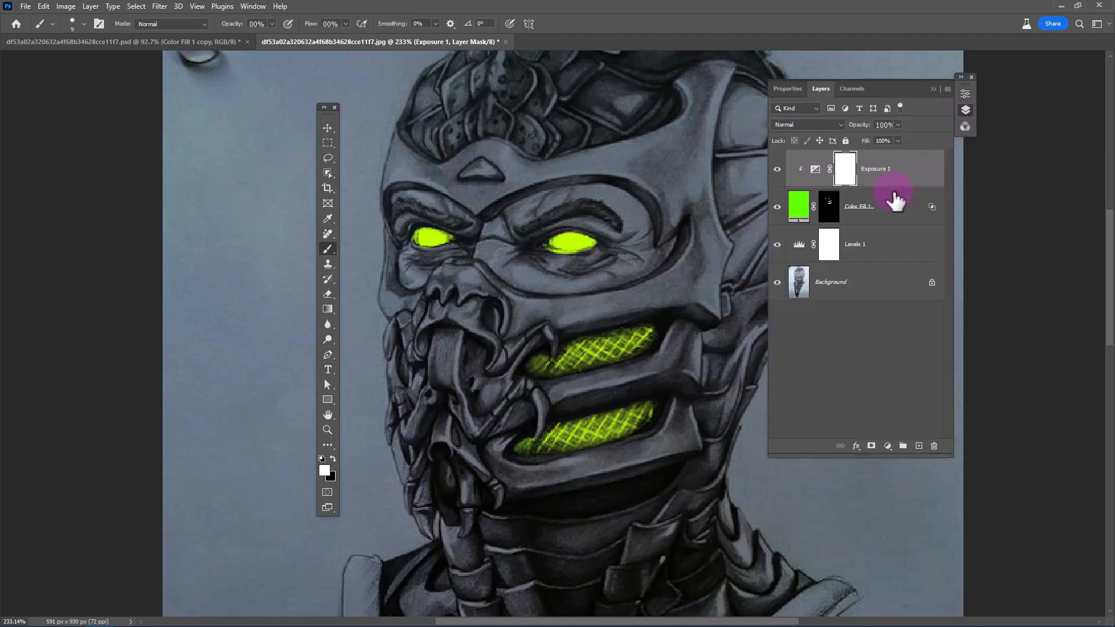
# Invert the Exposure 1 mask, paint yellow into the eye centres, and toggle to compare
pyautogui.click(845, 168)
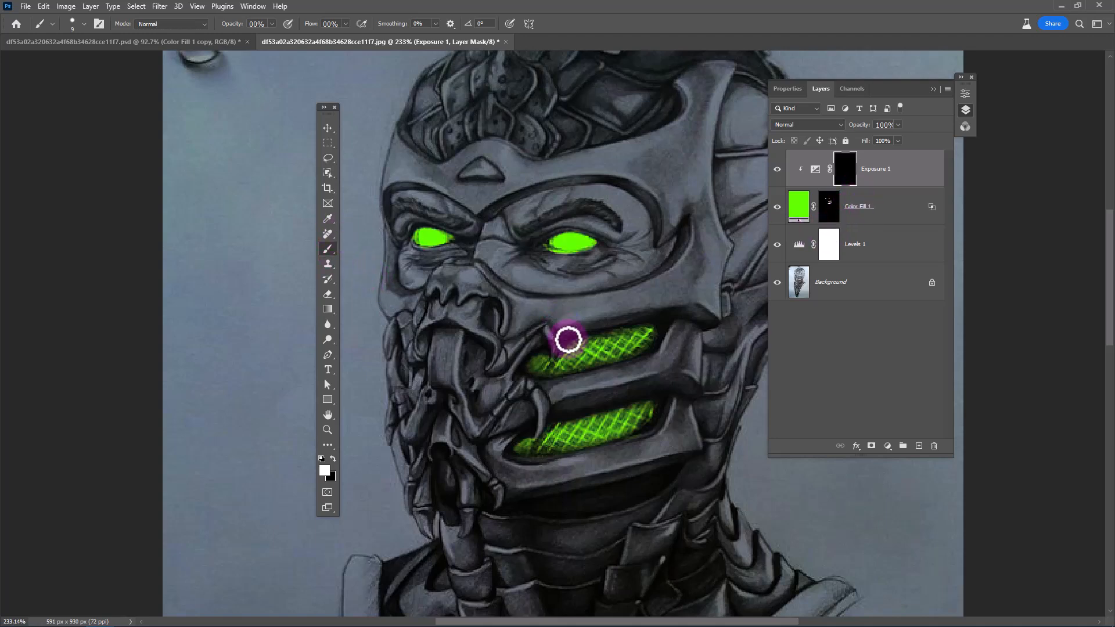
pyautogui.moveTo(615, 299)
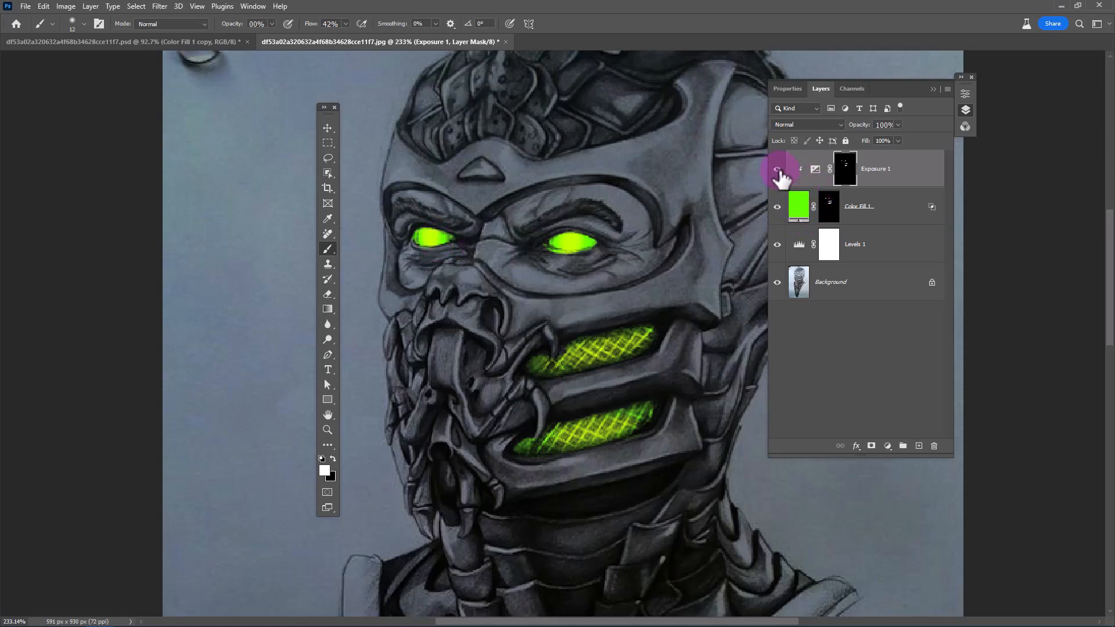
pyautogui.click(777, 169)
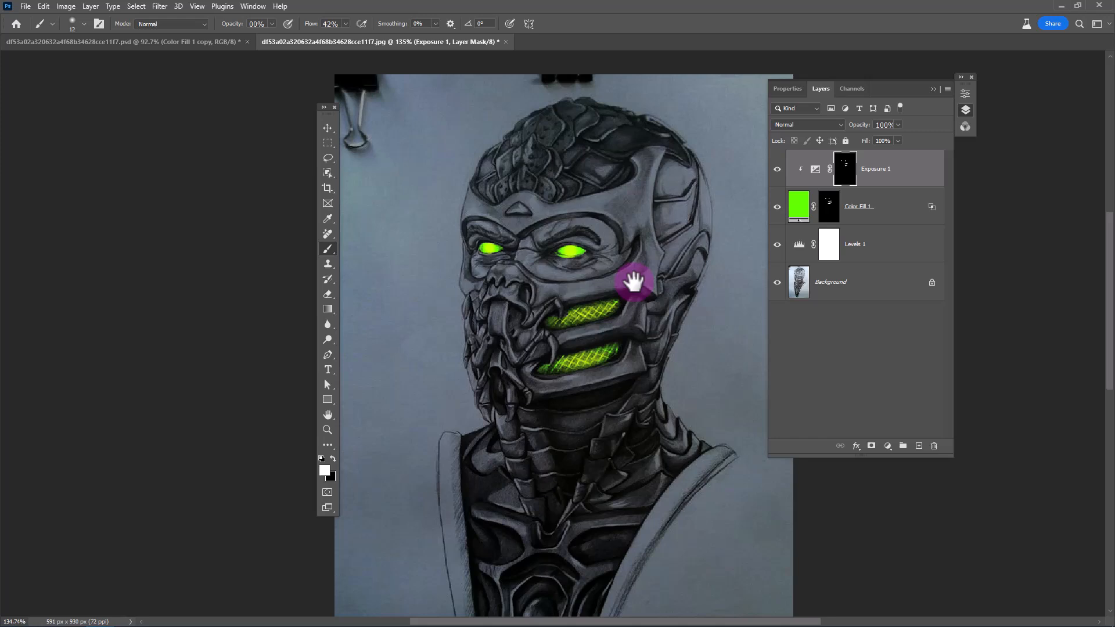
# Add a second green fill in Color Dodge and paint soft glow around the mouth
pyautogui.click(887, 446)
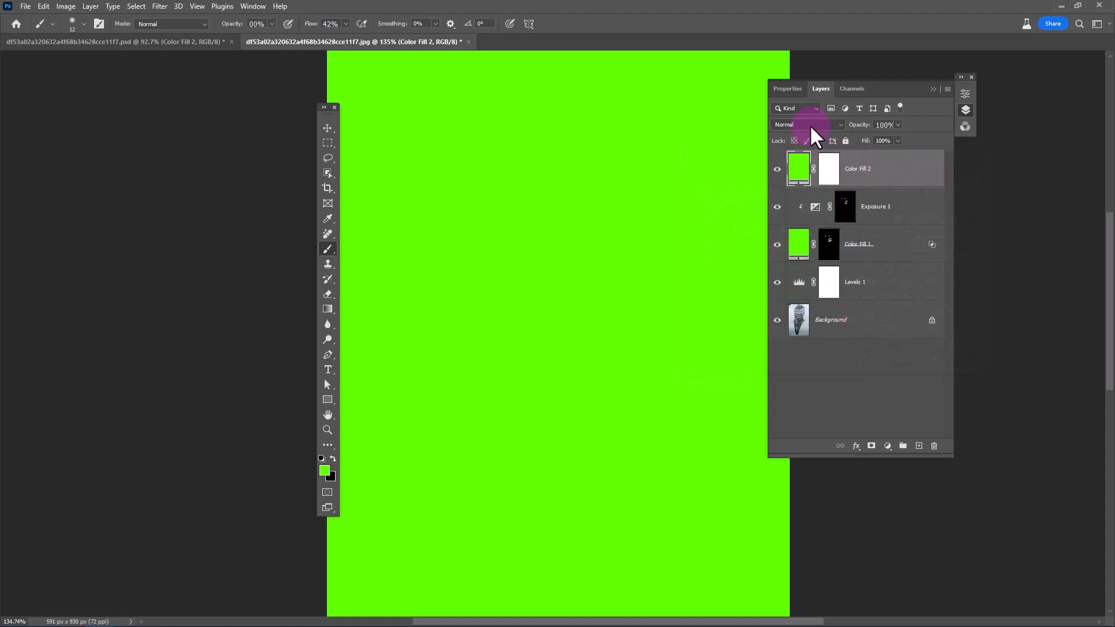
pyautogui.click(808, 125)
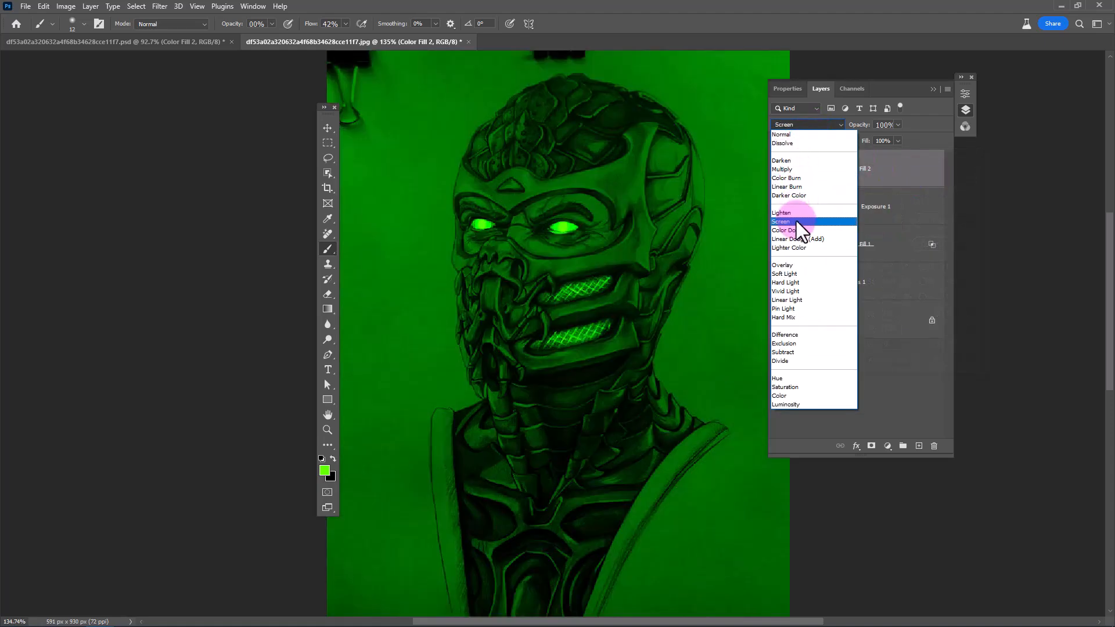
pyautogui.click(784, 230)
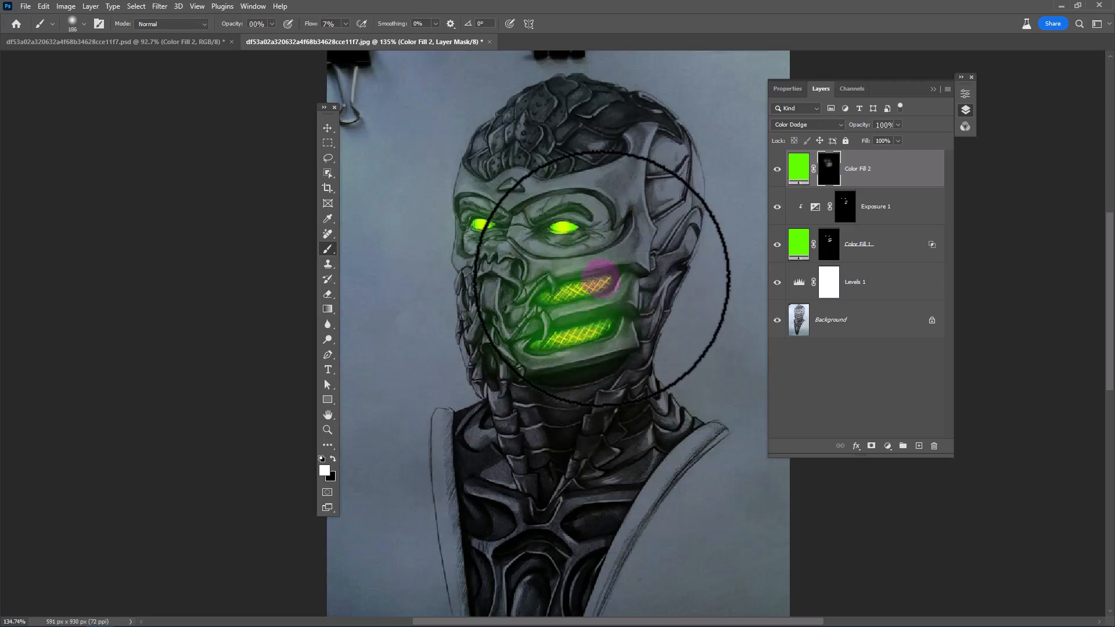
pyautogui.click(777, 172)
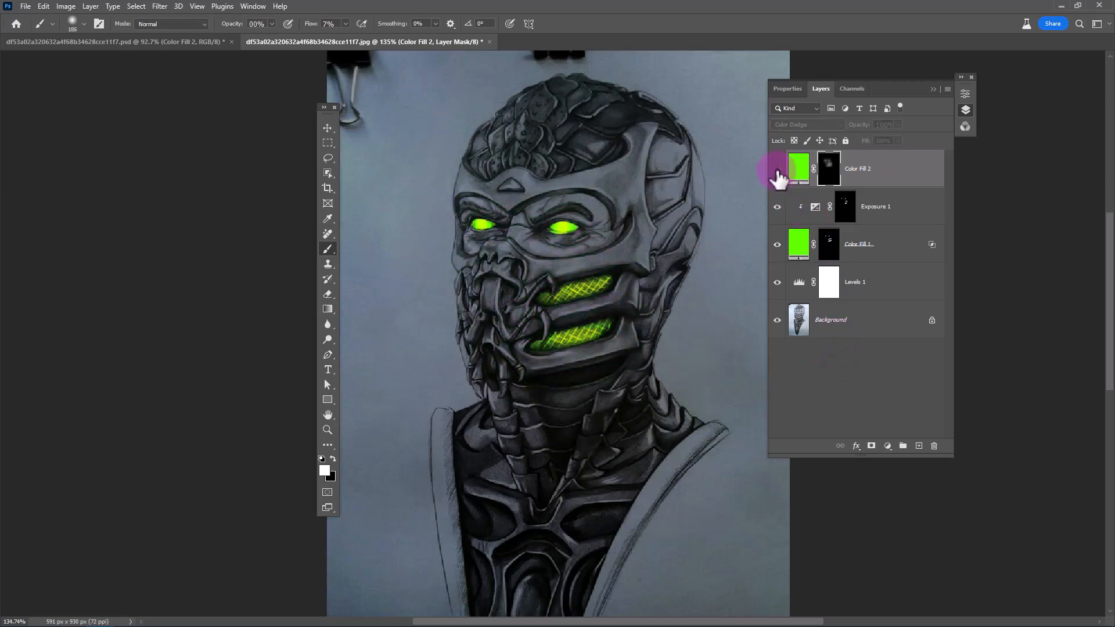
pyautogui.click(777, 169)
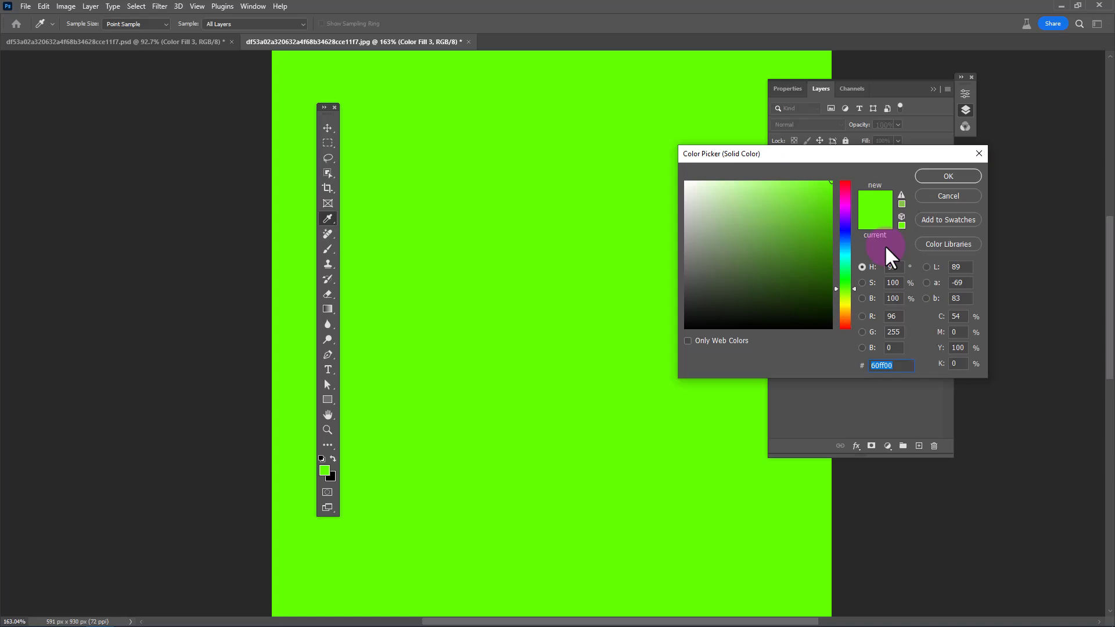
# Add a third 60ff00 fill set to Color Dodge with its mask inverted to black
pyautogui.click(947, 176)
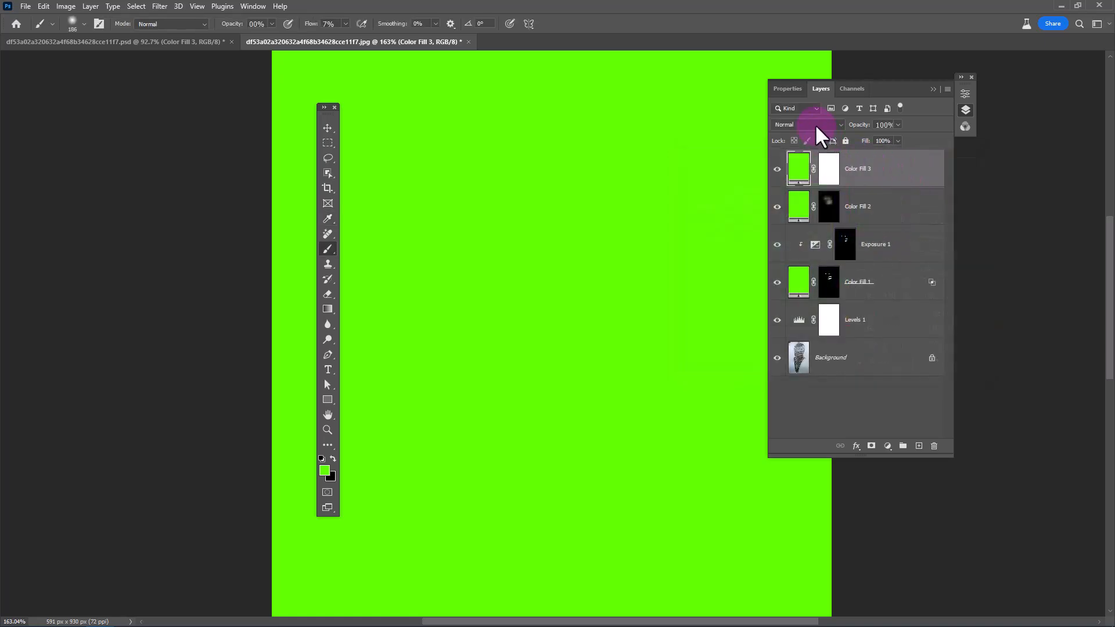
pyautogui.click(807, 125)
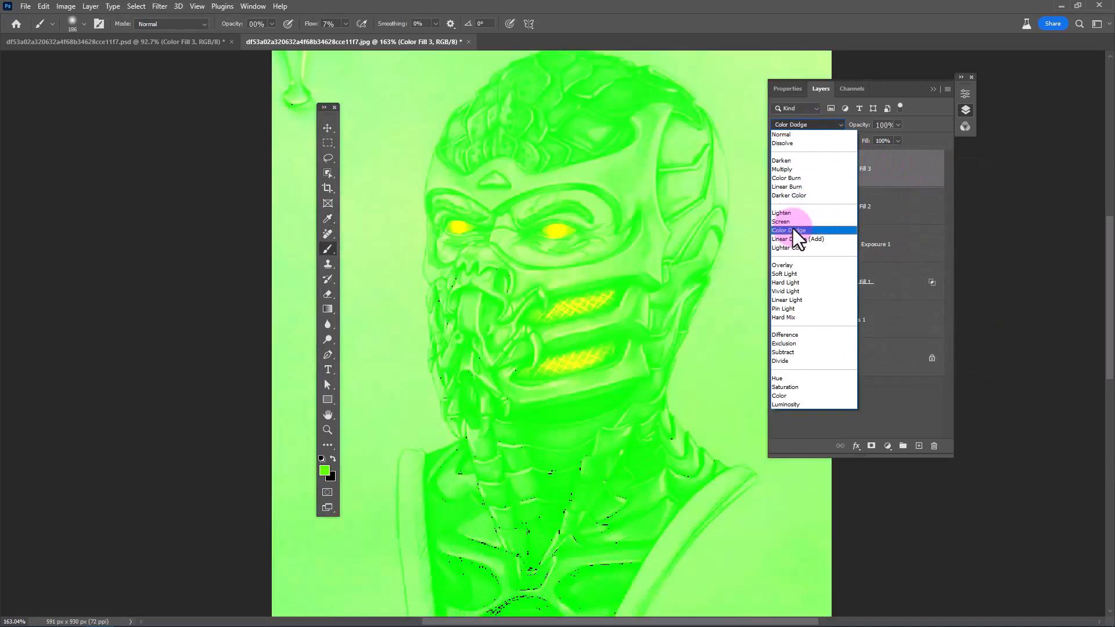
pyautogui.click(788, 230)
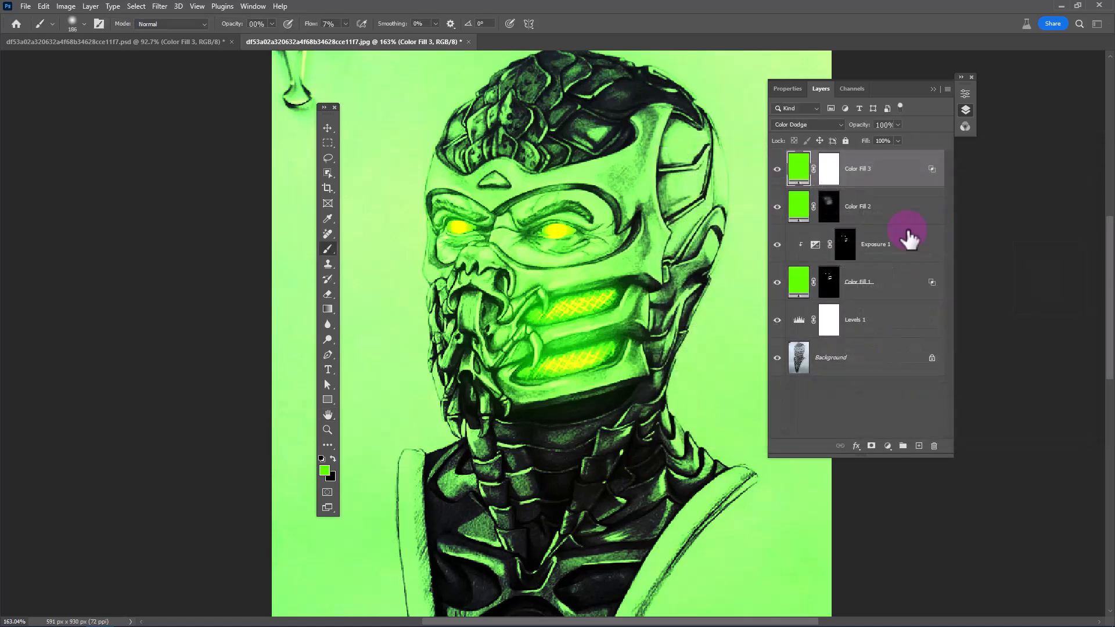
pyautogui.click(829, 169)
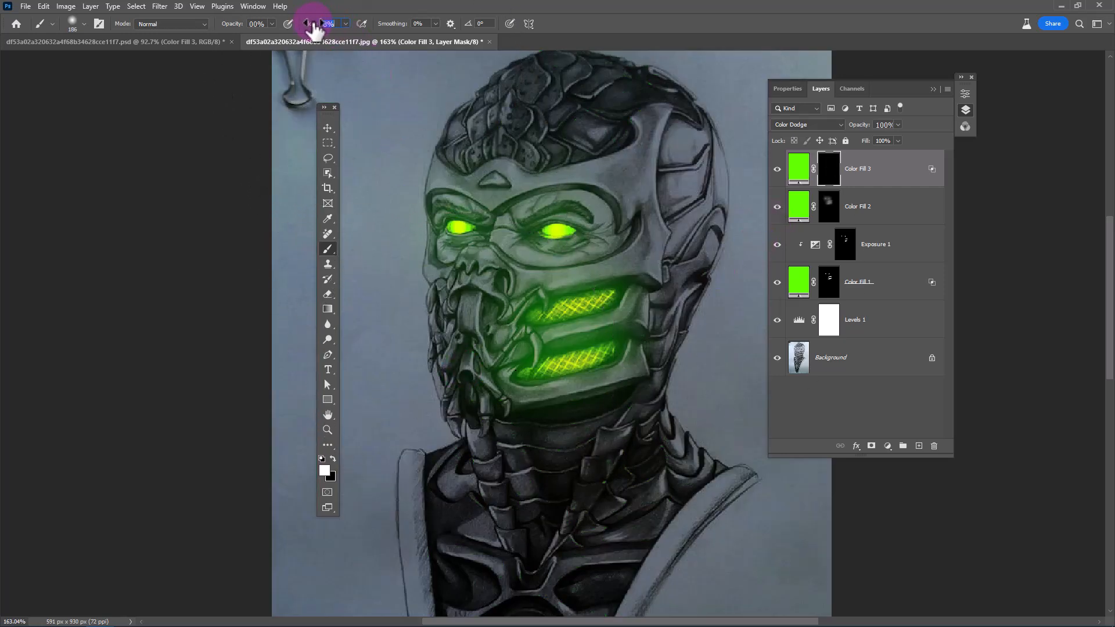
# Paint green glow across the face plates at about 12% flow, then stamp visible layers
pyautogui.click(345, 23)
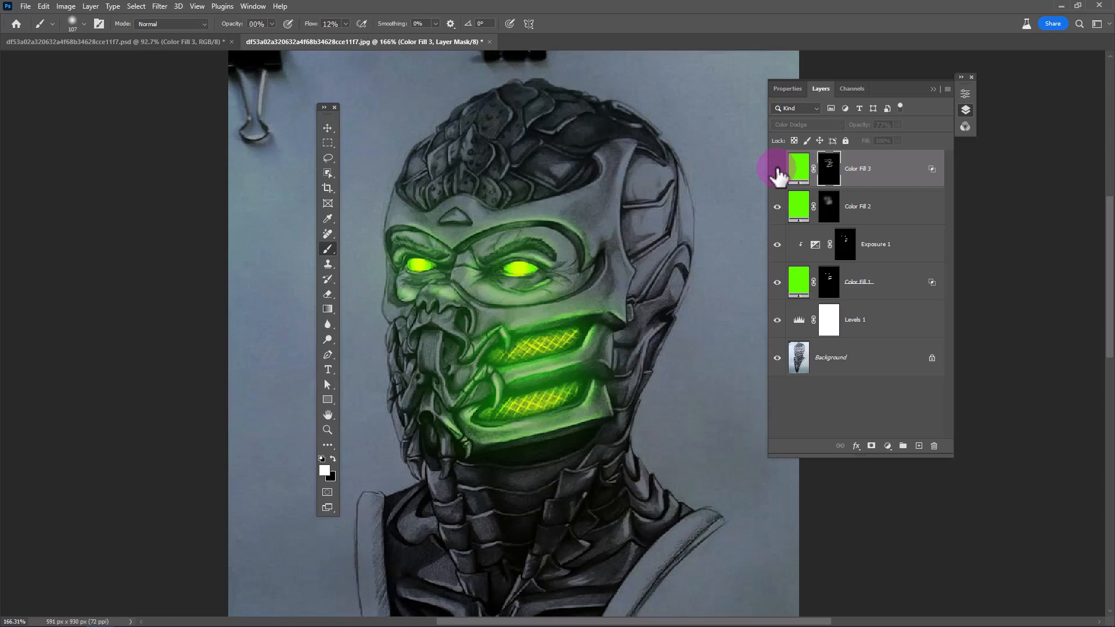
pyautogui.press('ctrl+alt+shift+e')
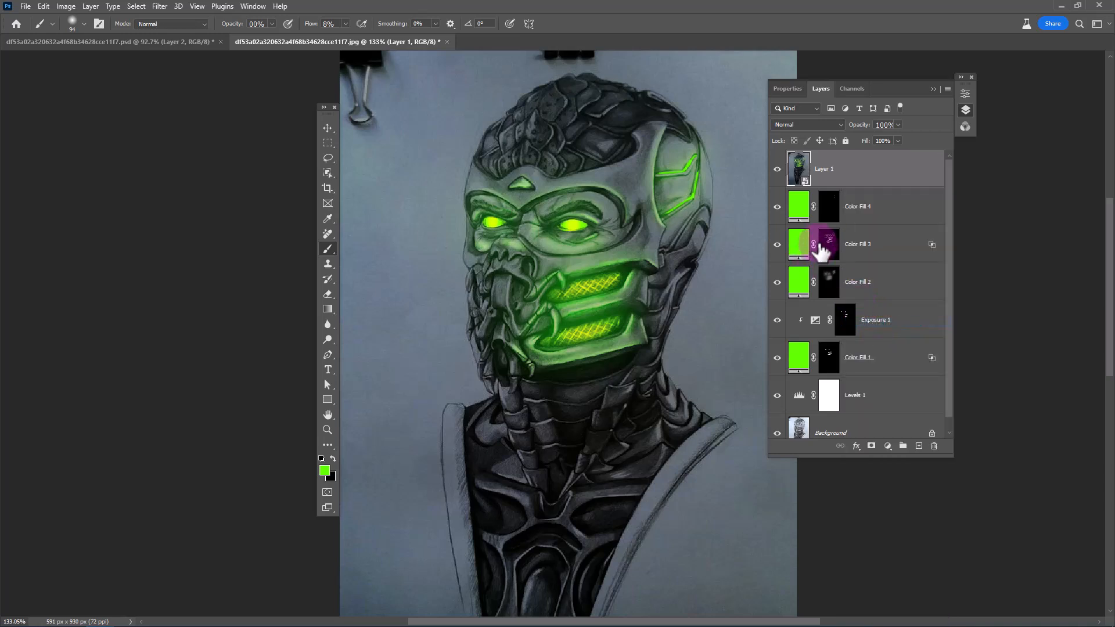
# Open the merged neon-glow layer in the Camera Raw Filter
pyautogui.click(159, 6)
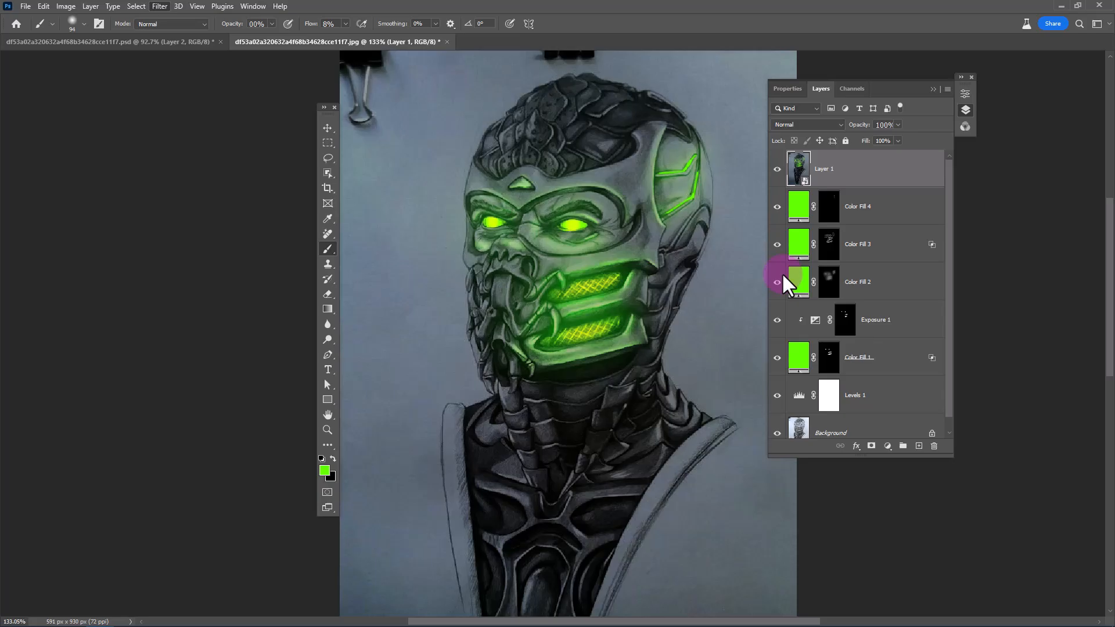
pyautogui.click(159, 6)
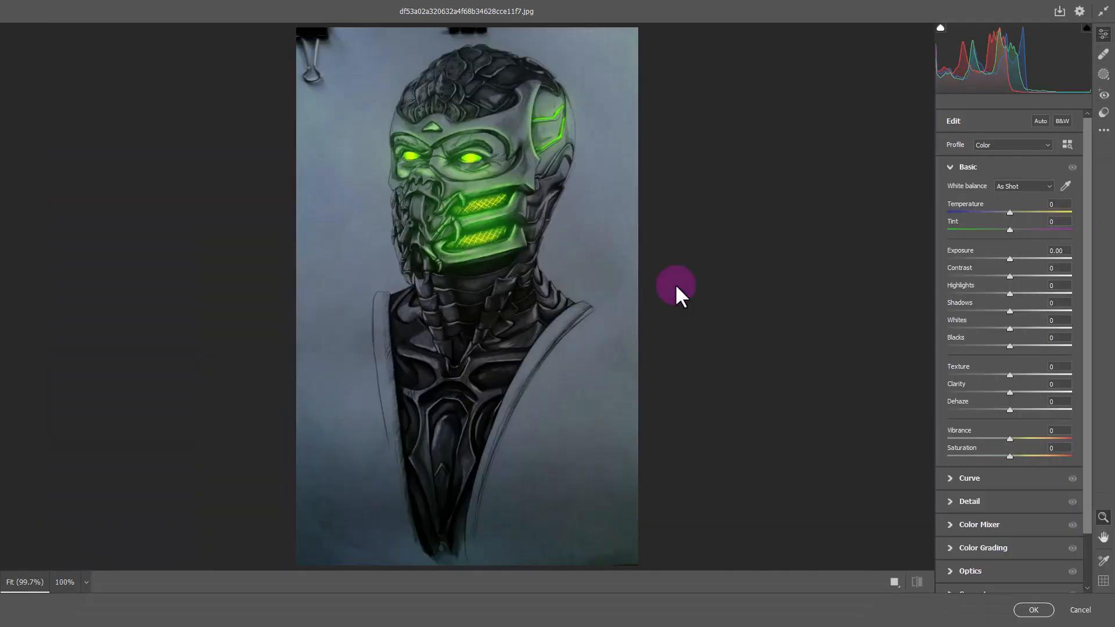